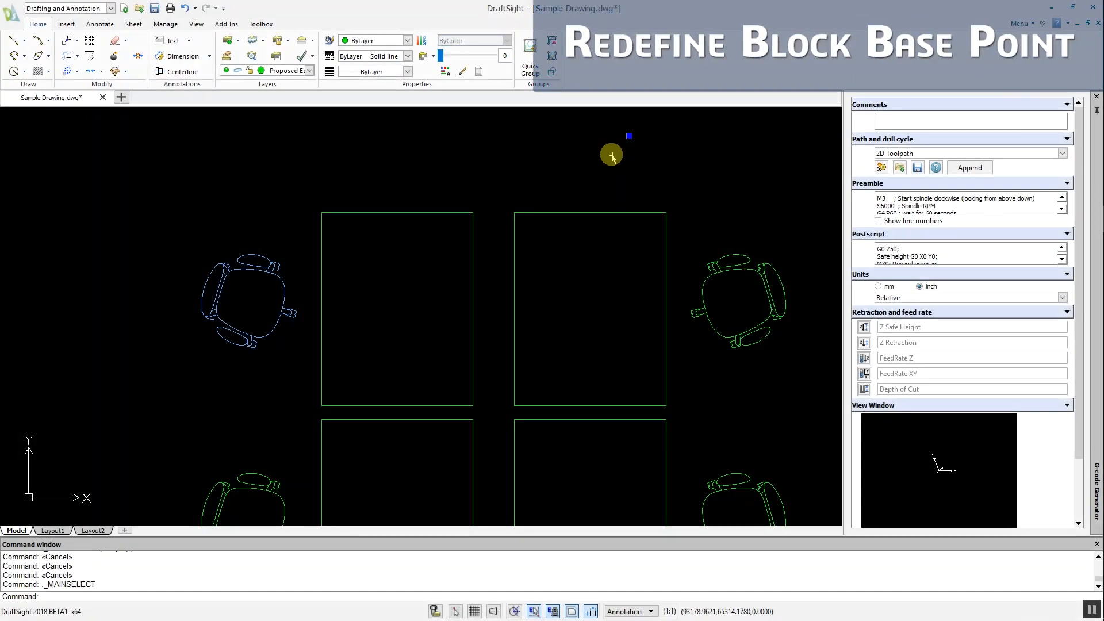
mouse_move(611, 153)
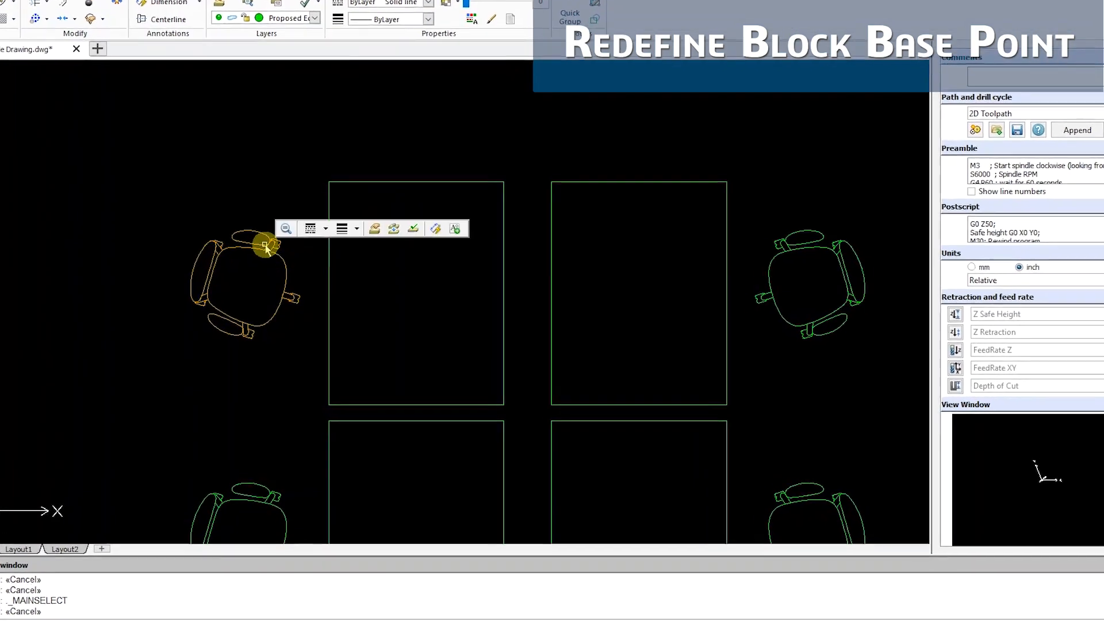
Start Redefine Block Base Point on the chair block from its right-click menu.
right_click(266, 250)
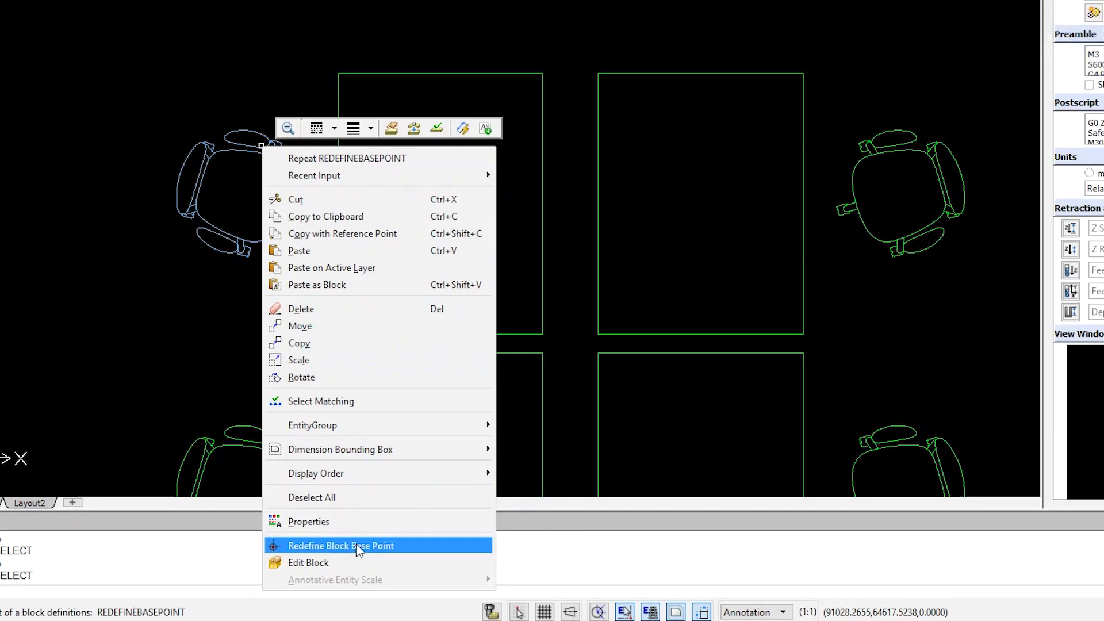
left_click(340, 545)
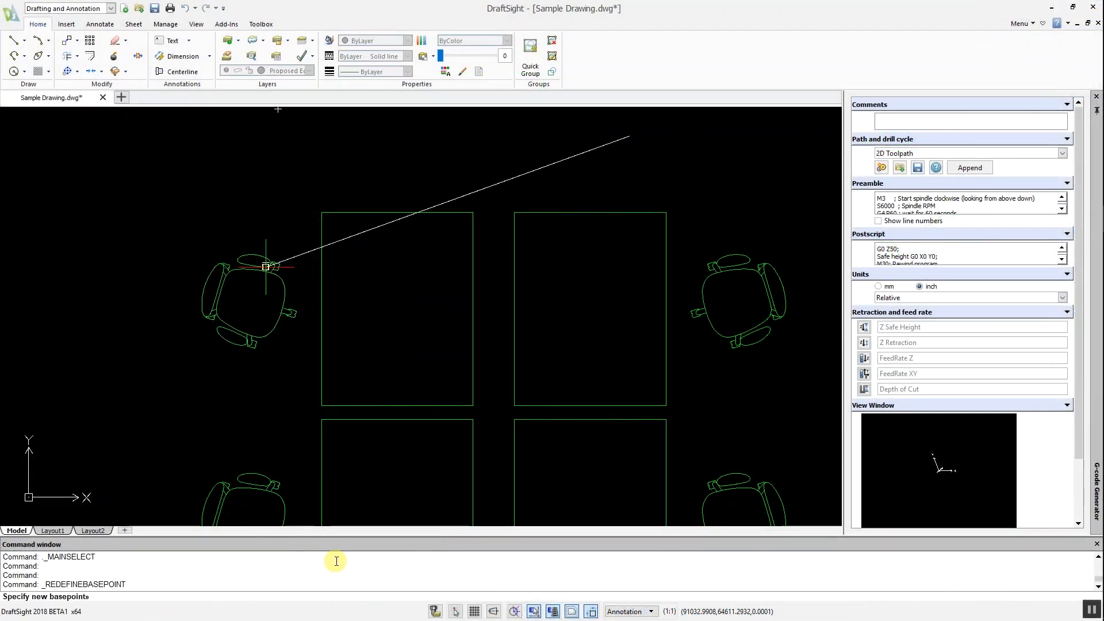
mouse_move(238, 318)
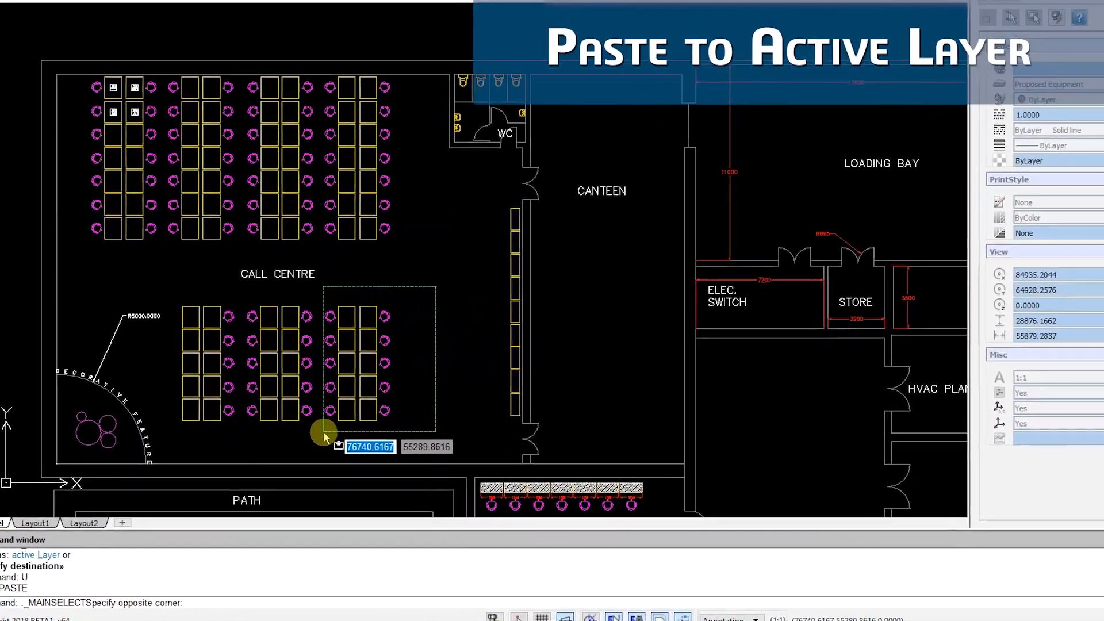
Paste a copy of the selected desk and chair cluster onto the active layer.
left_click(324, 433)
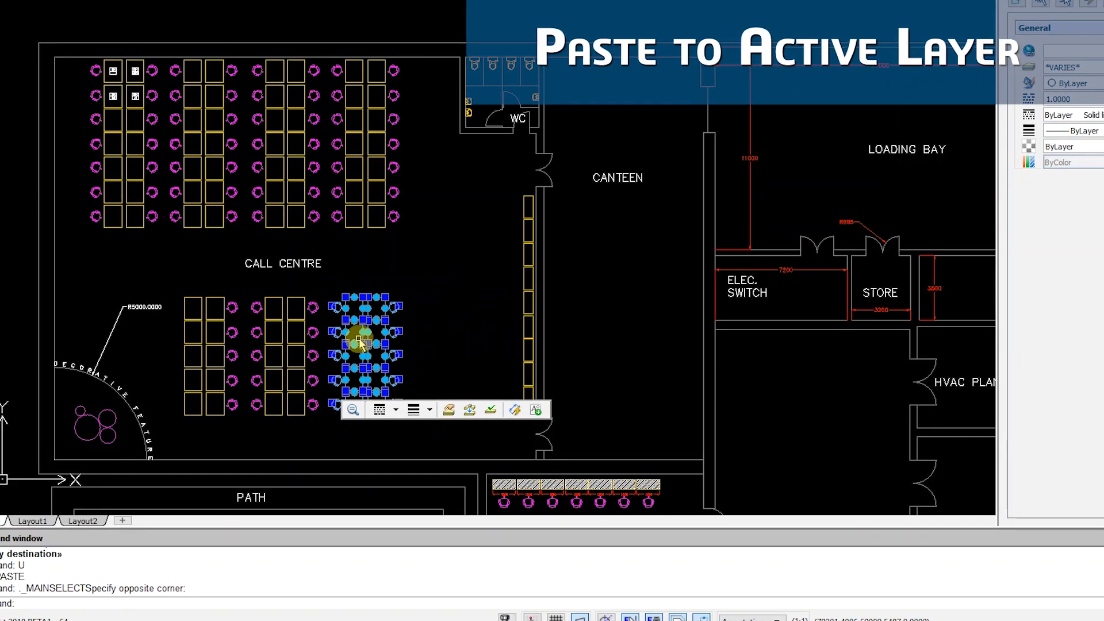
right_click(362, 344)
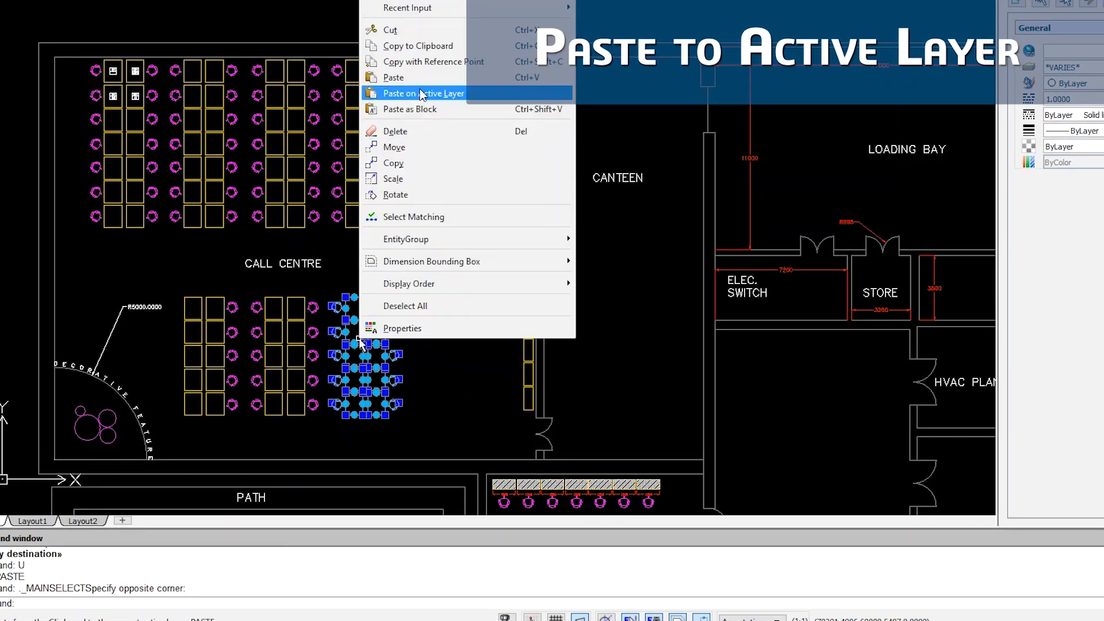
left_click(423, 93)
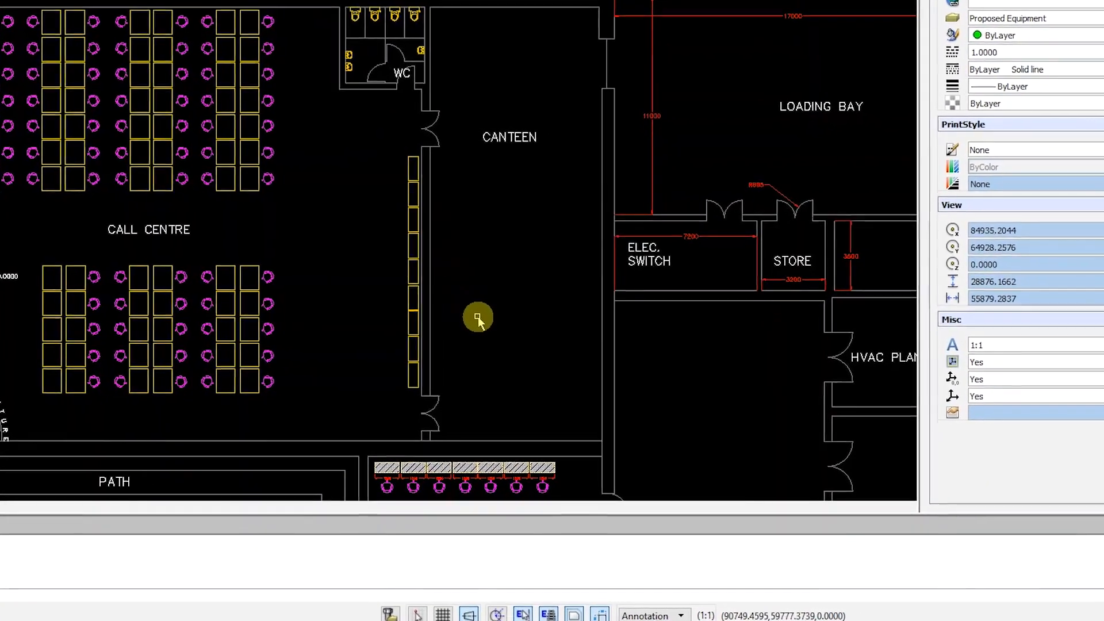
right_click(477, 317)
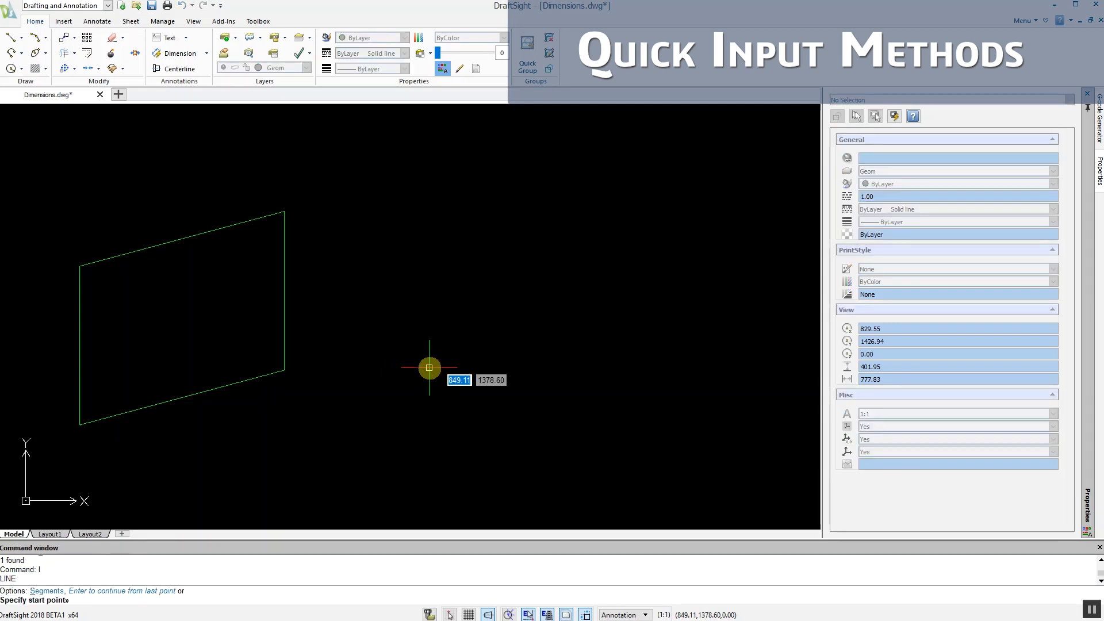
Set the start point of a new line using on-the-fly coordinate input.
left_click(429, 368)
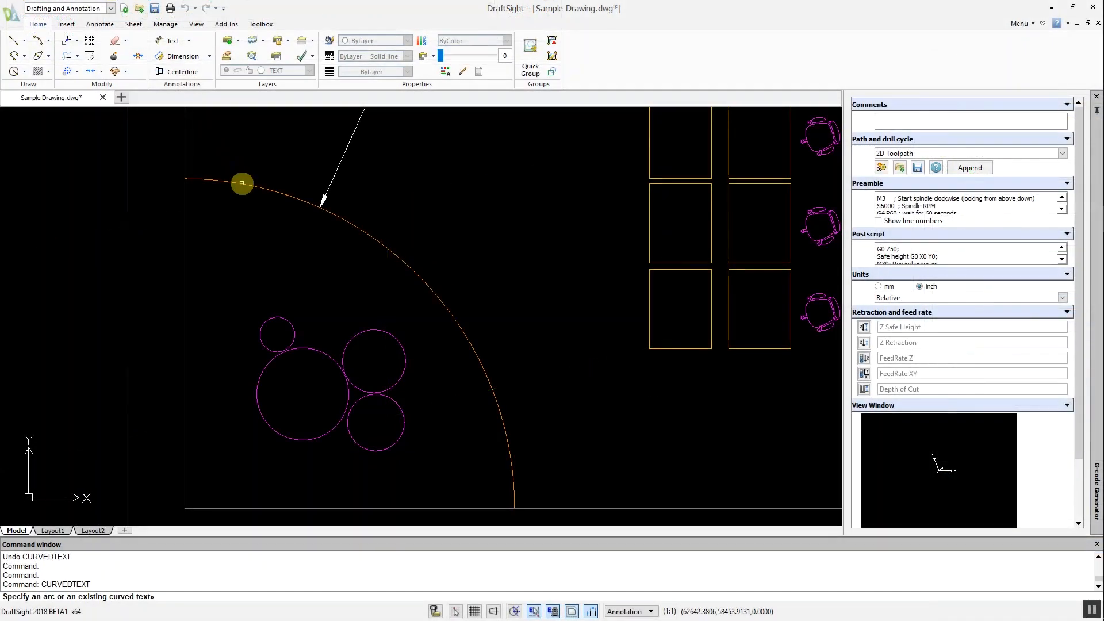
Place curved text 'DECORATIVE FEATURE' along the arc at height 200, offset 100.
left_click(242, 184)
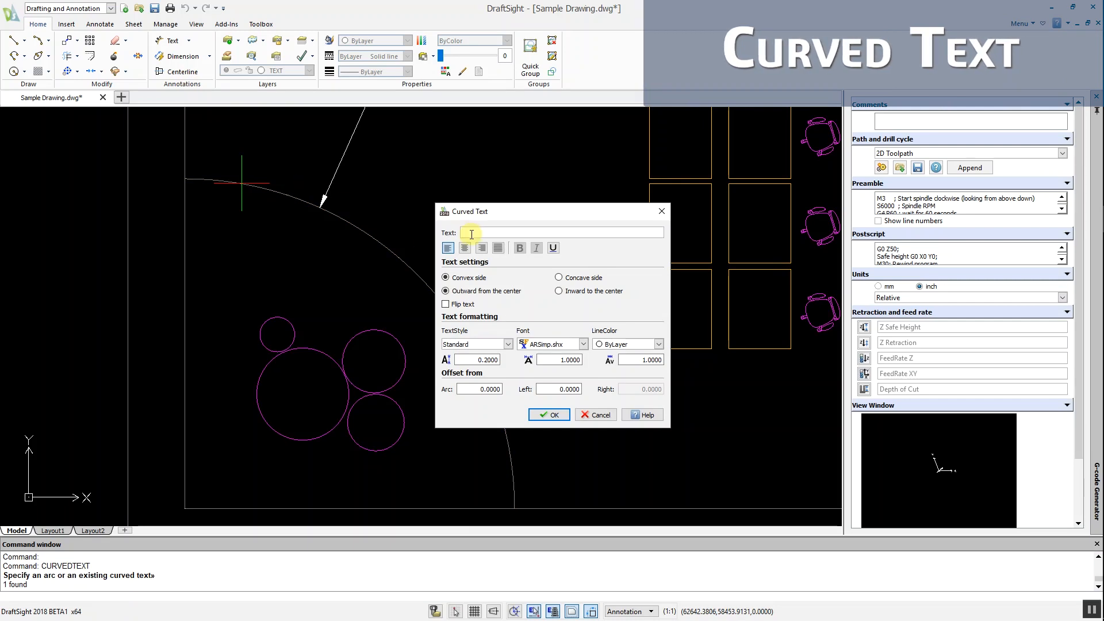
type("DECORATIVE FEATURE")
type("200.0000")
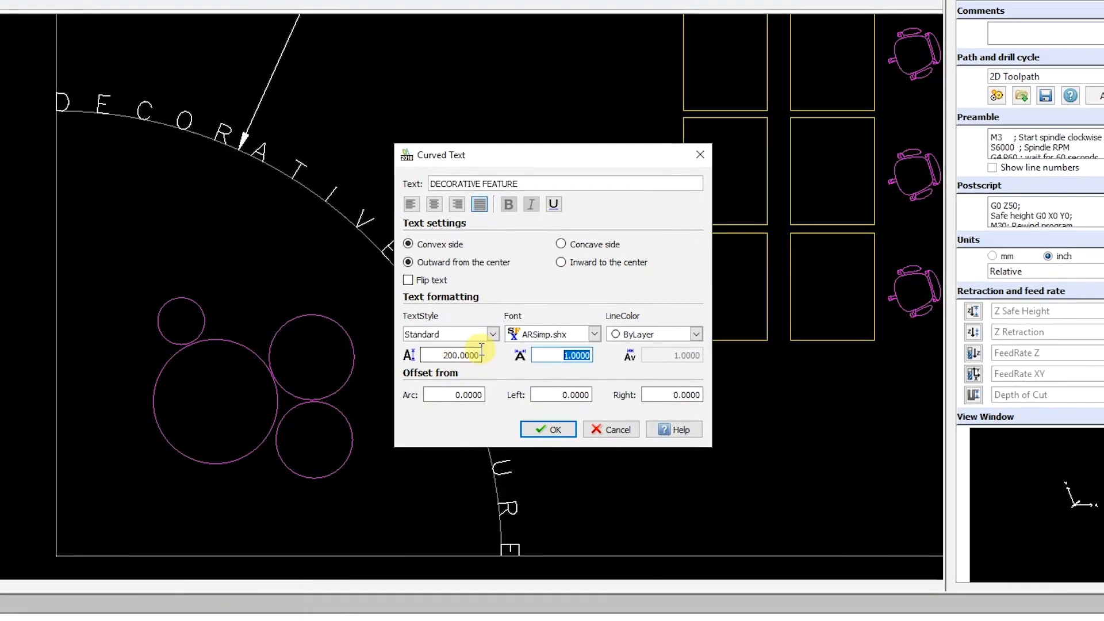
left_click(454, 395)
type("100.0000")
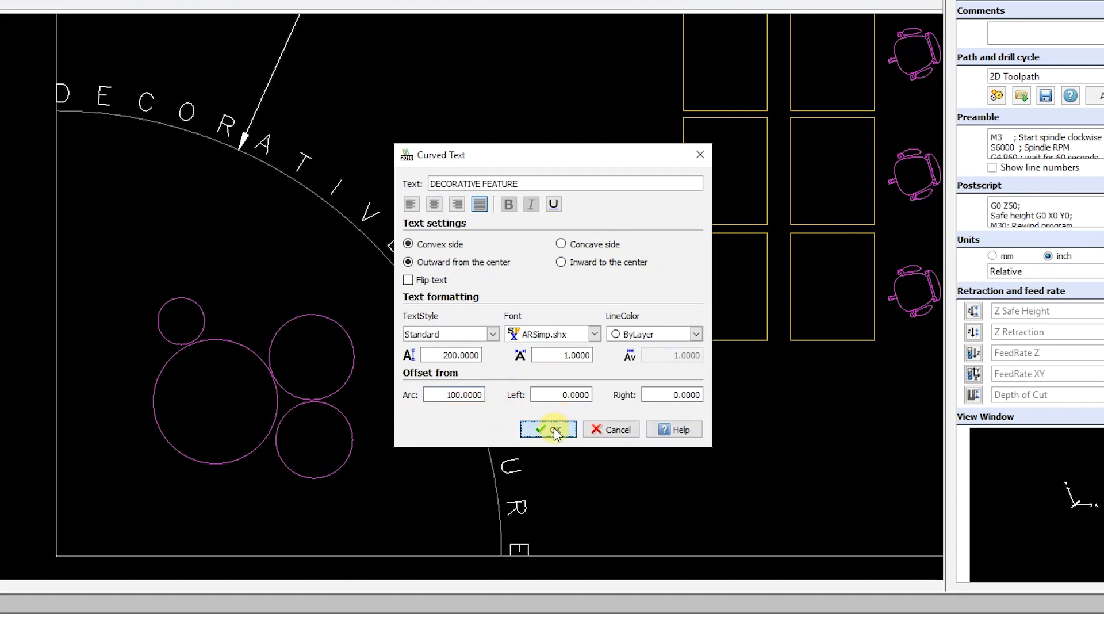
left_click(548, 429)
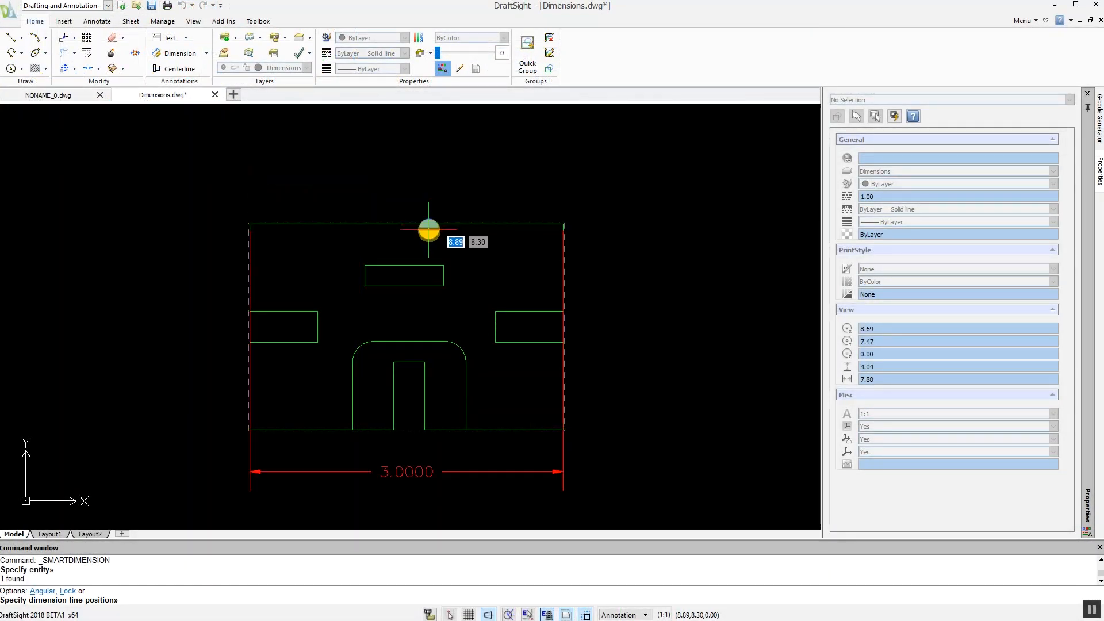
mouse_move(428, 231)
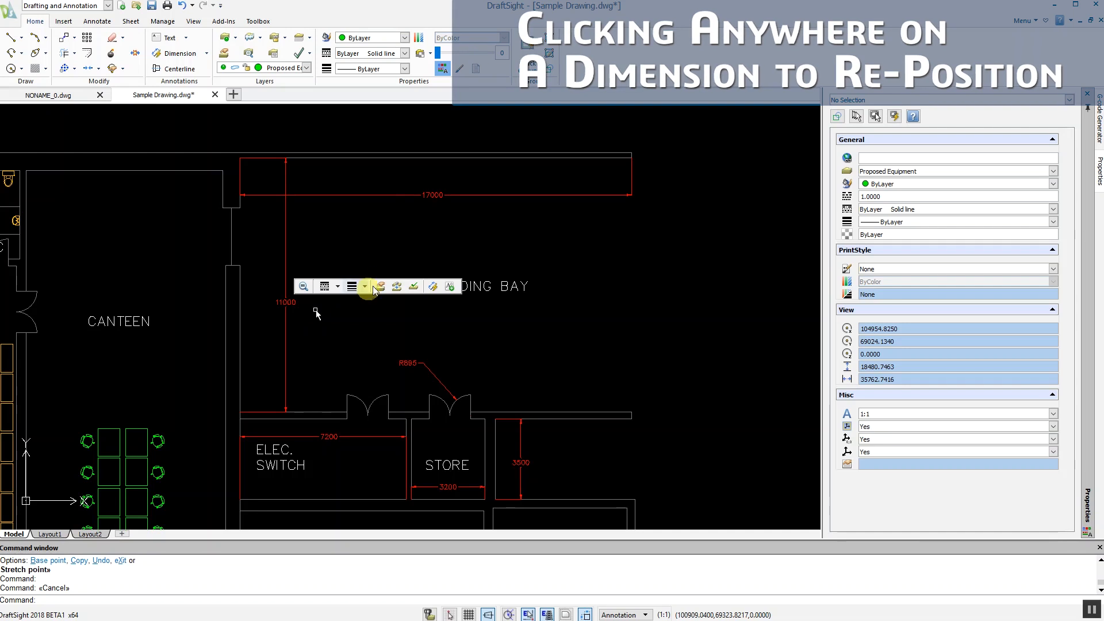
Drag the 17000 dimension up nearer the top wall of the loading bay.
left_click(500, 195)
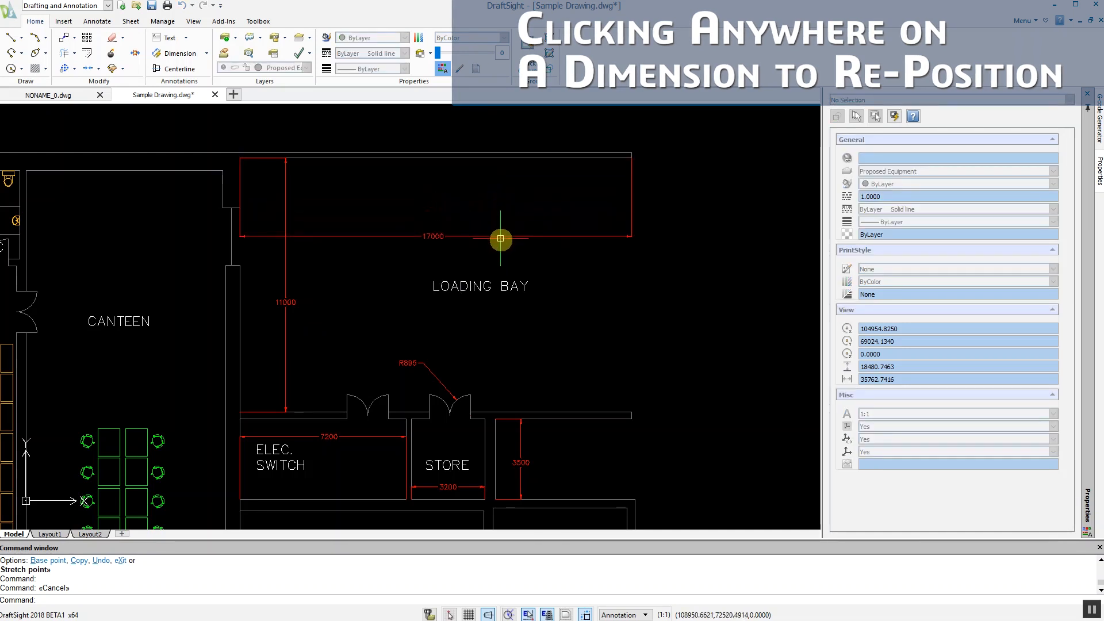
left_click_drag(500, 240, 497, 186)
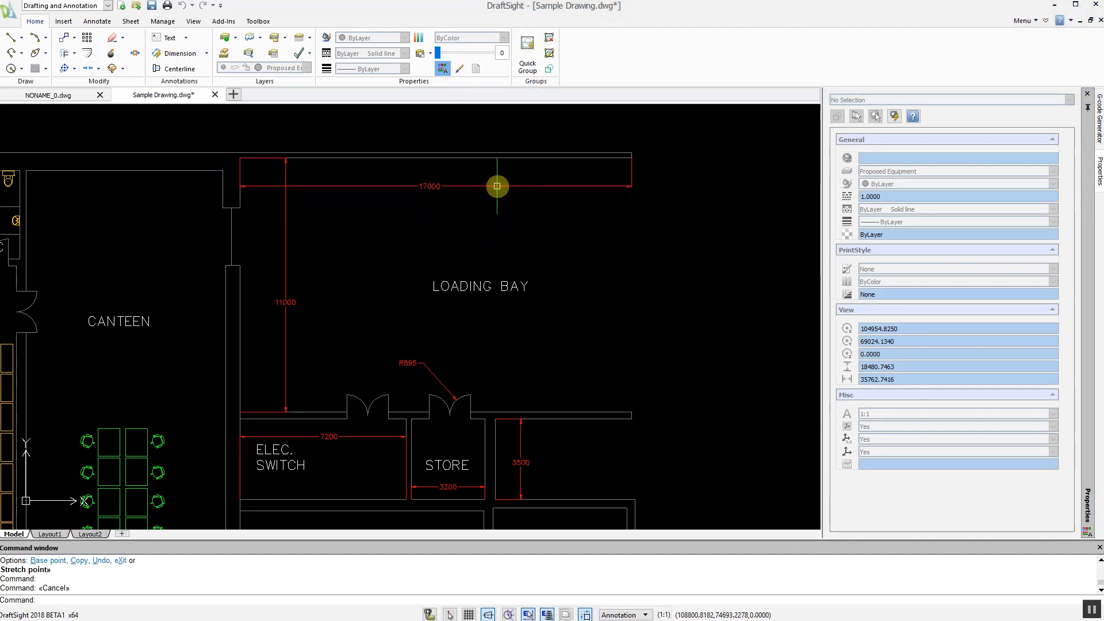